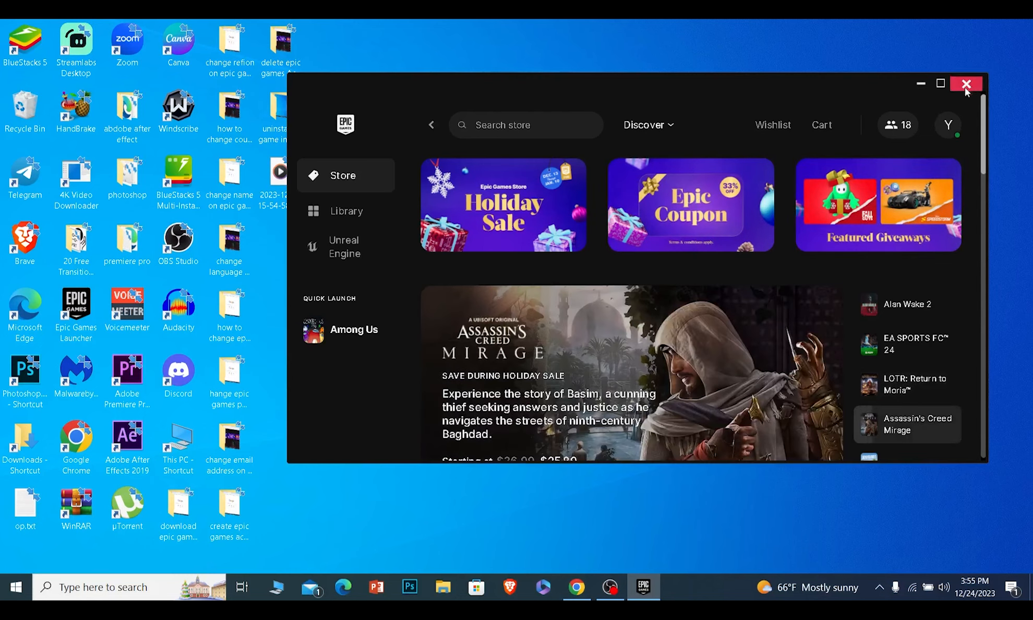
Close the Epic Games Launcher window.
{"action": "left_click", "coordinate": [965, 85]}
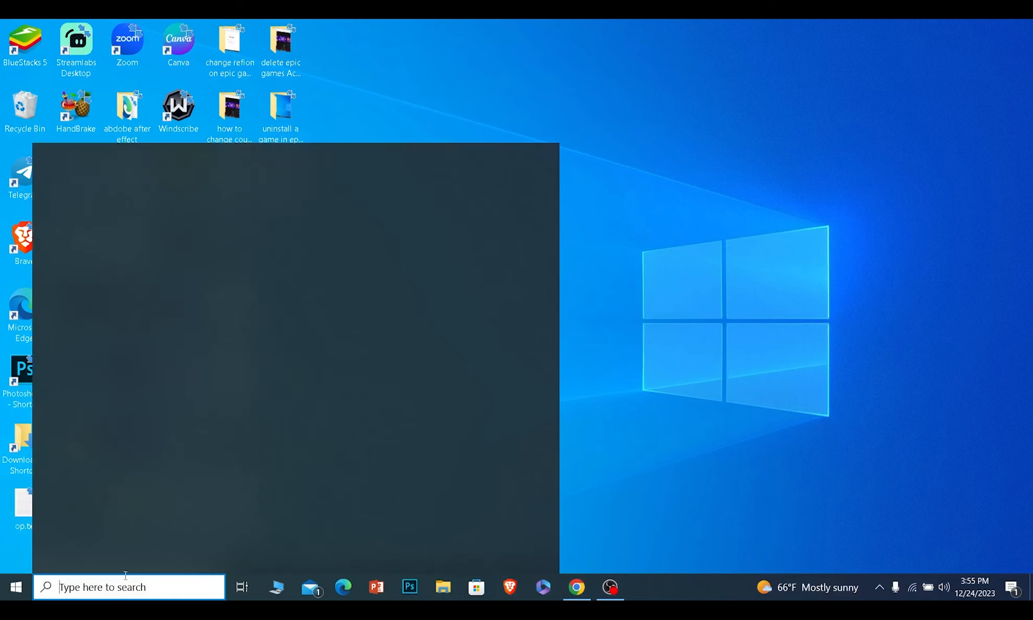
Open Run from taskbar search and enter %localappdata% as the location.
{"action": "type", "text": "run"}
{"action": "type", "text": "%localappdata%"}
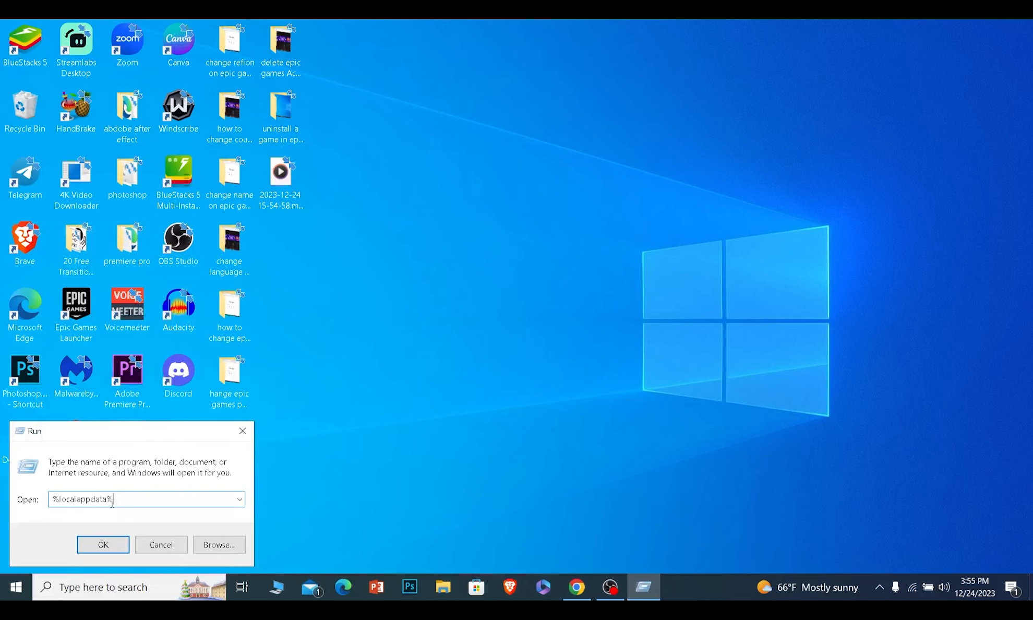
{"action": "triple_click", "coordinate": [98, 499]}
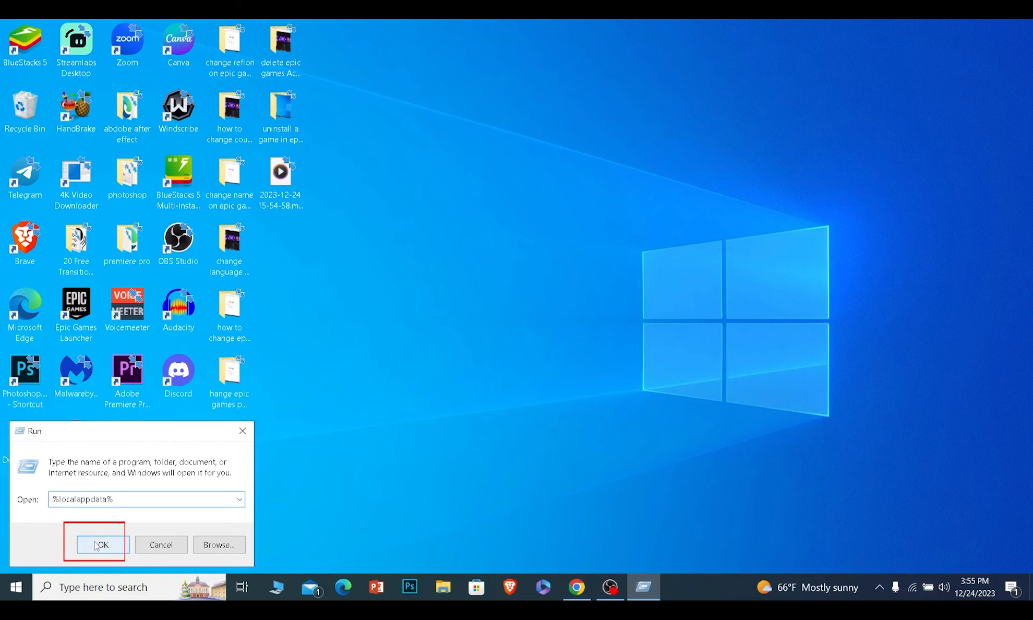
Open %localappdata%, then browse into EpicGamesLauncher and its Saved folder.
{"action": "left_click", "coordinate": [100, 544]}
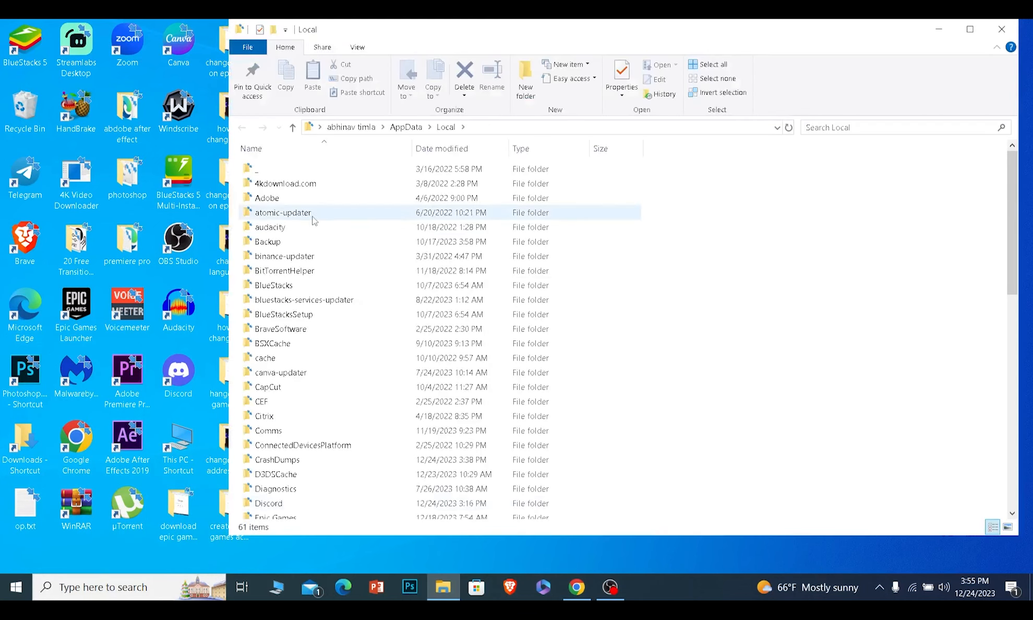
{"action": "mouse_move", "coordinate": [342, 284]}
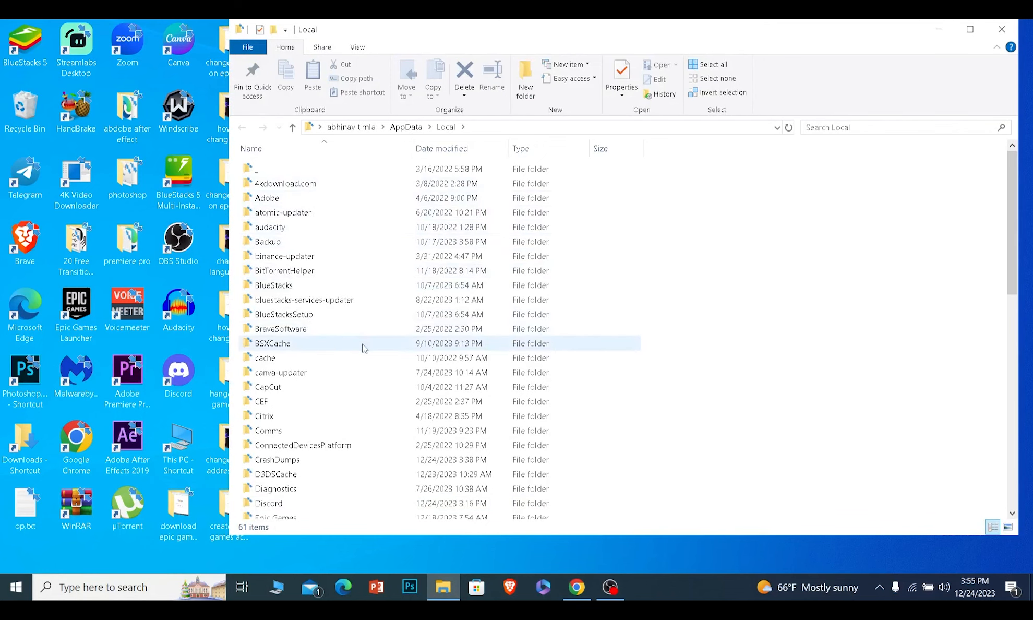
{"action": "scroll", "scroll_direction": "down", "scroll_amount": 3}
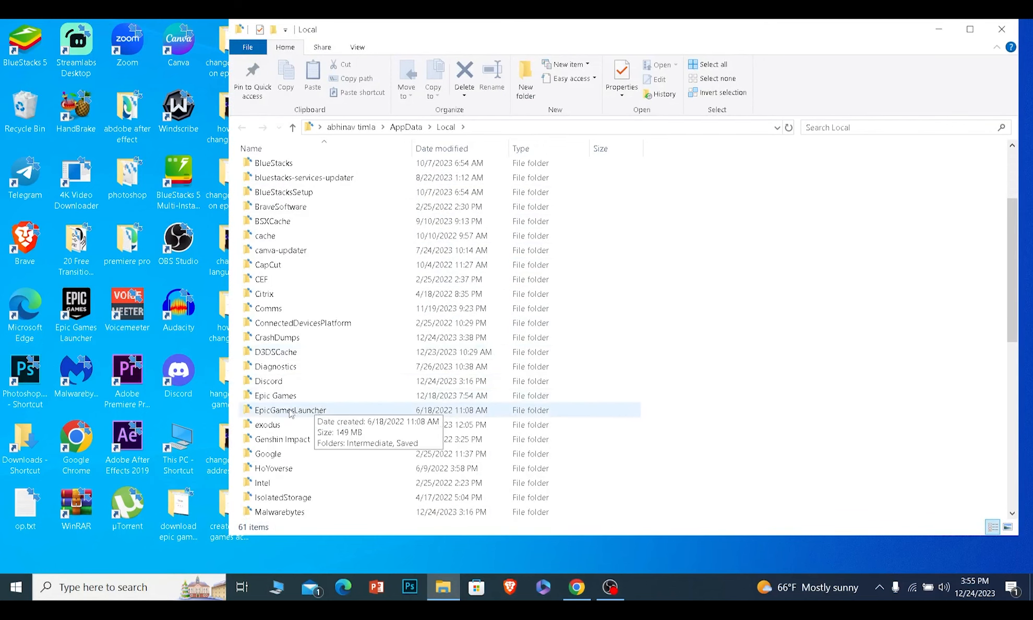
{"action": "double_click", "coordinate": [290, 410]}
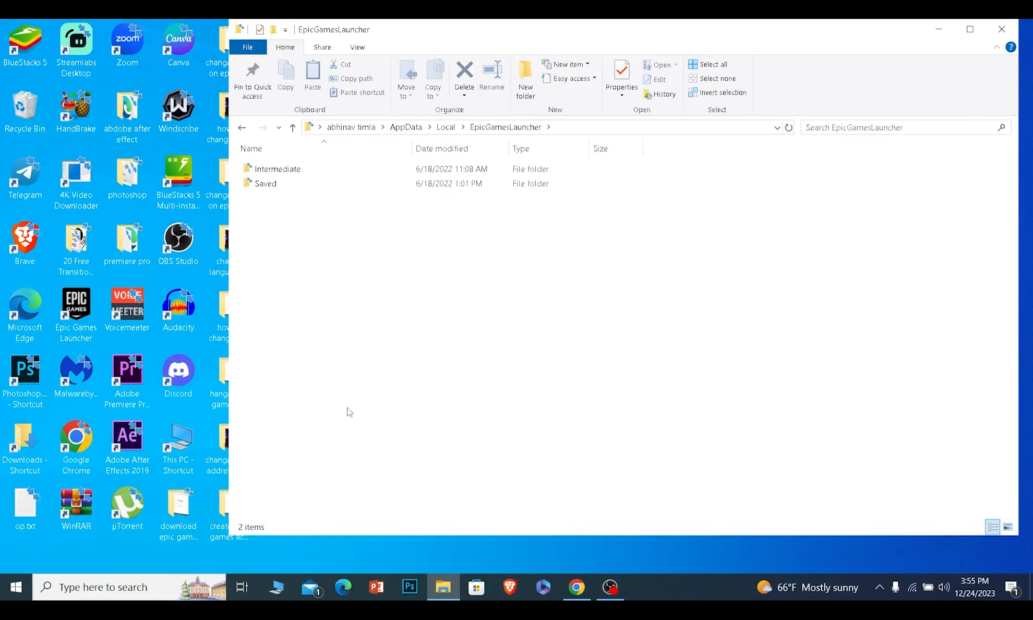
{"action": "left_click", "coordinate": [265, 183]}
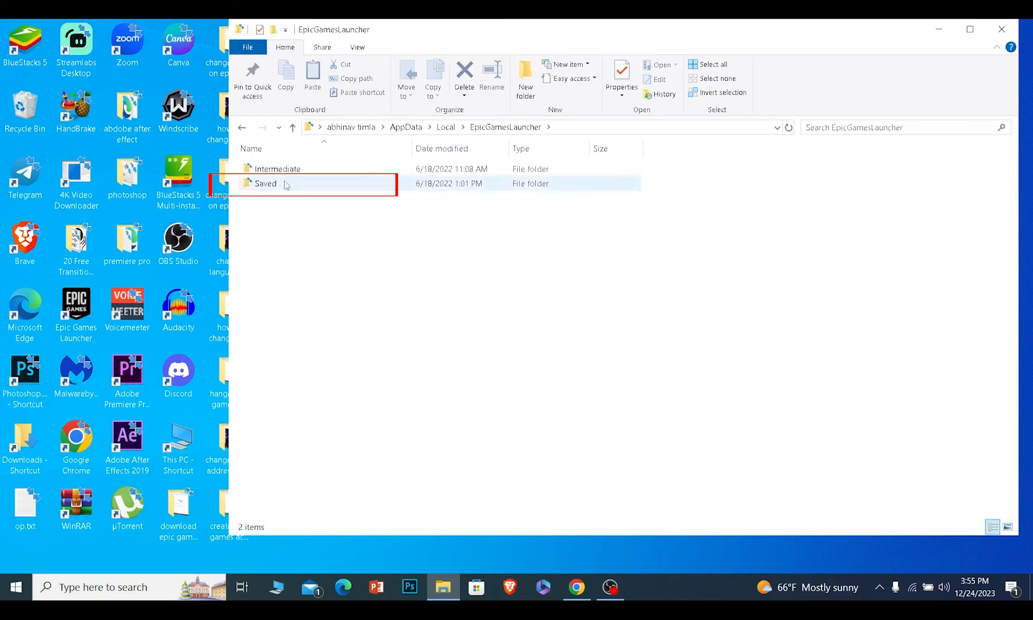
{"action": "double_click", "coordinate": [266, 183]}
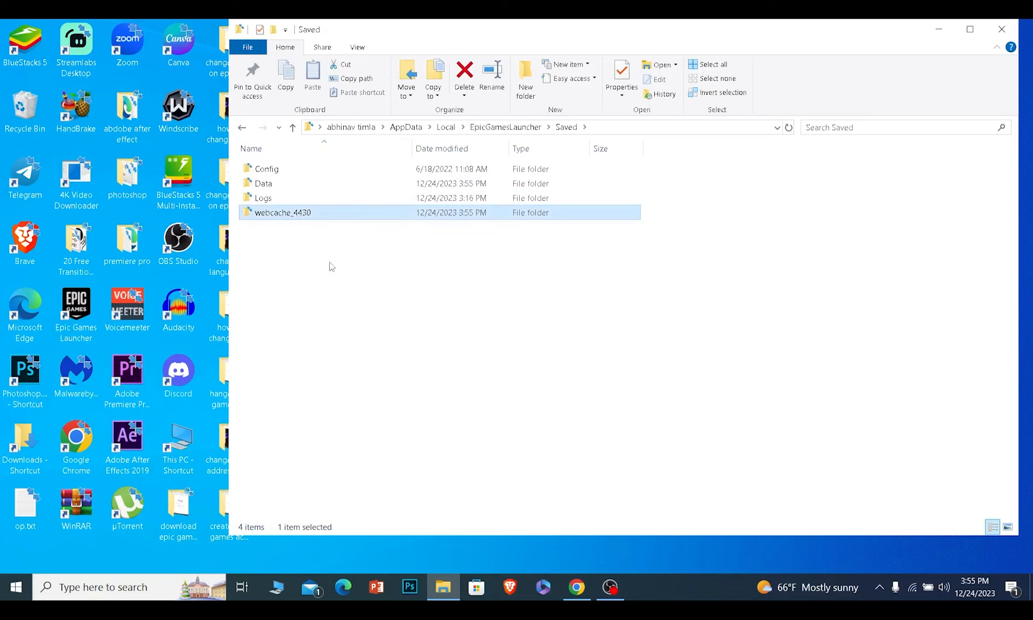
{"action": "mouse_move", "coordinate": [372, 342]}
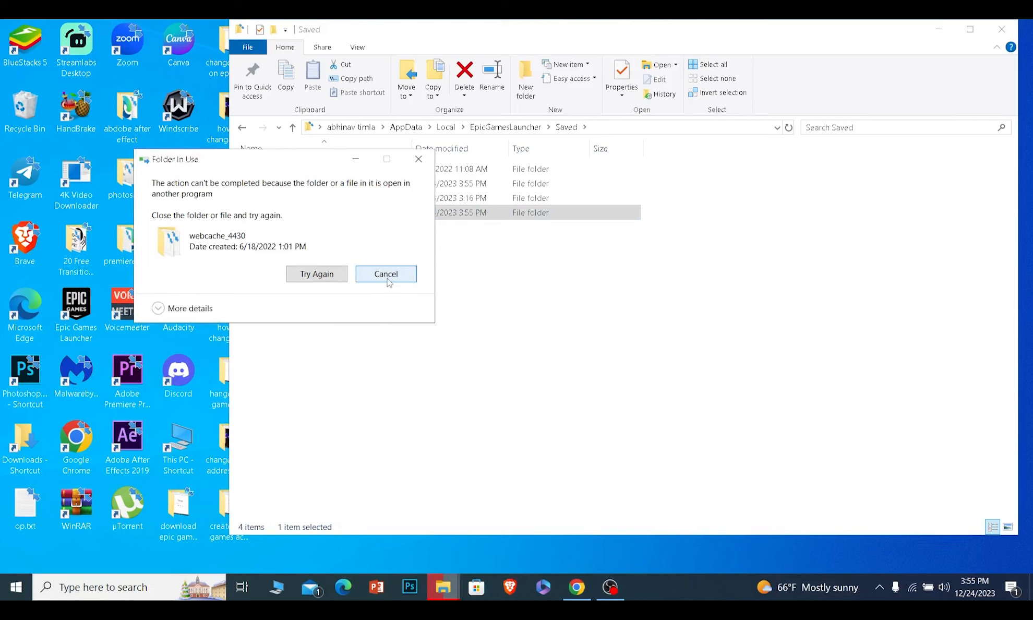
{"action": "left_click", "coordinate": [386, 273]}
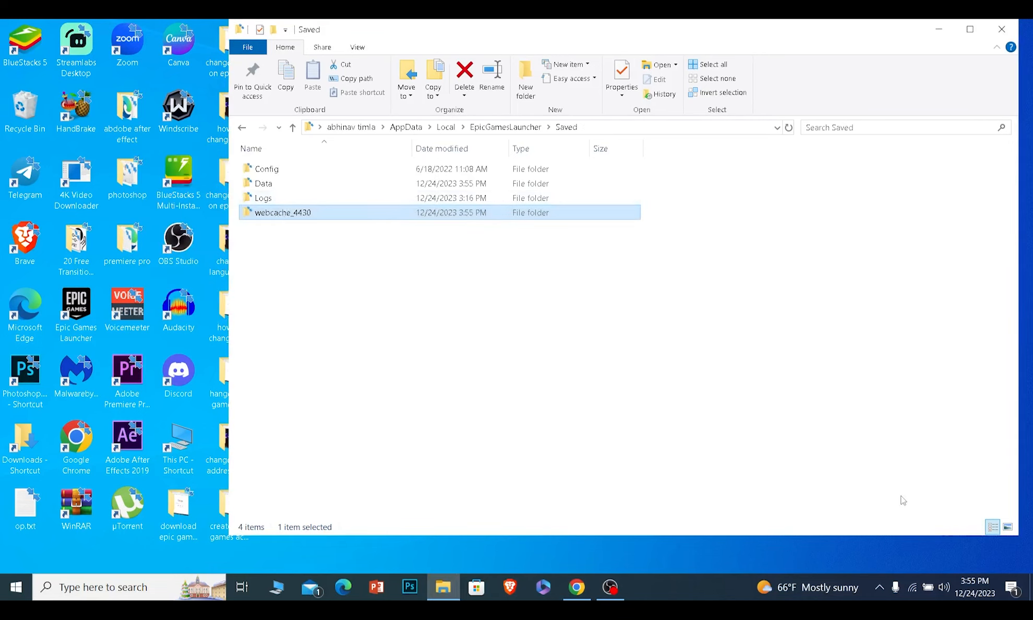
{"action": "mouse_move", "coordinate": [853, 562]}
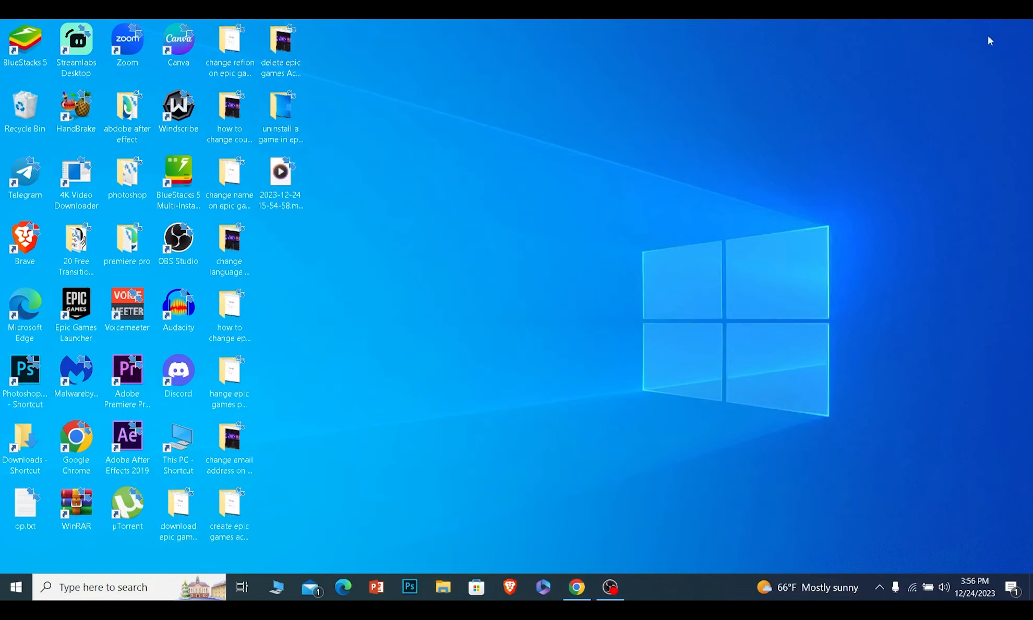
{"action": "mouse_move", "coordinate": [762, 276]}
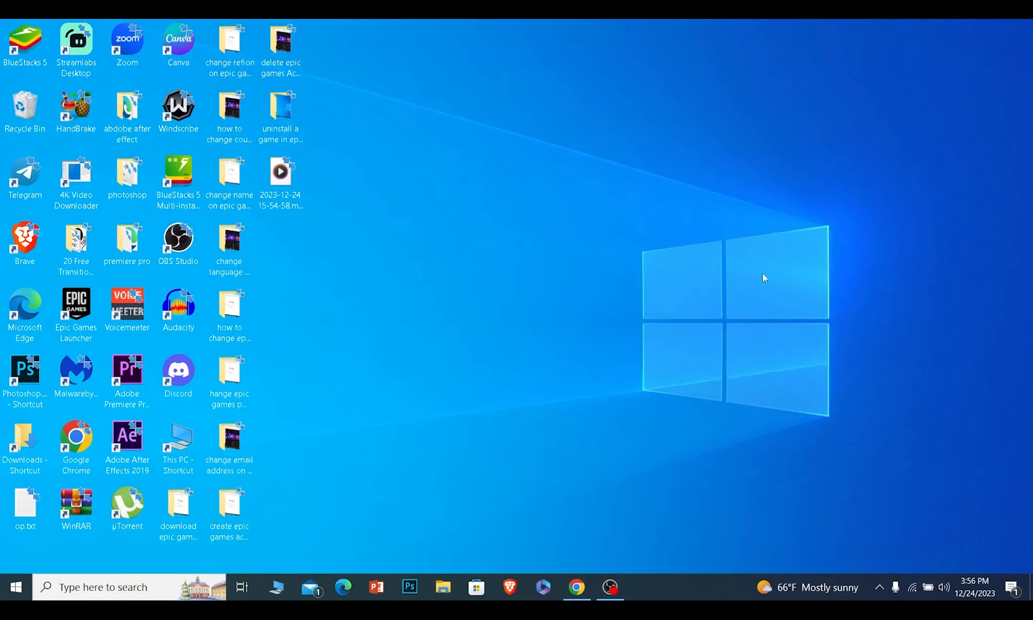
{"action": "mouse_move", "coordinate": [580, 343]}
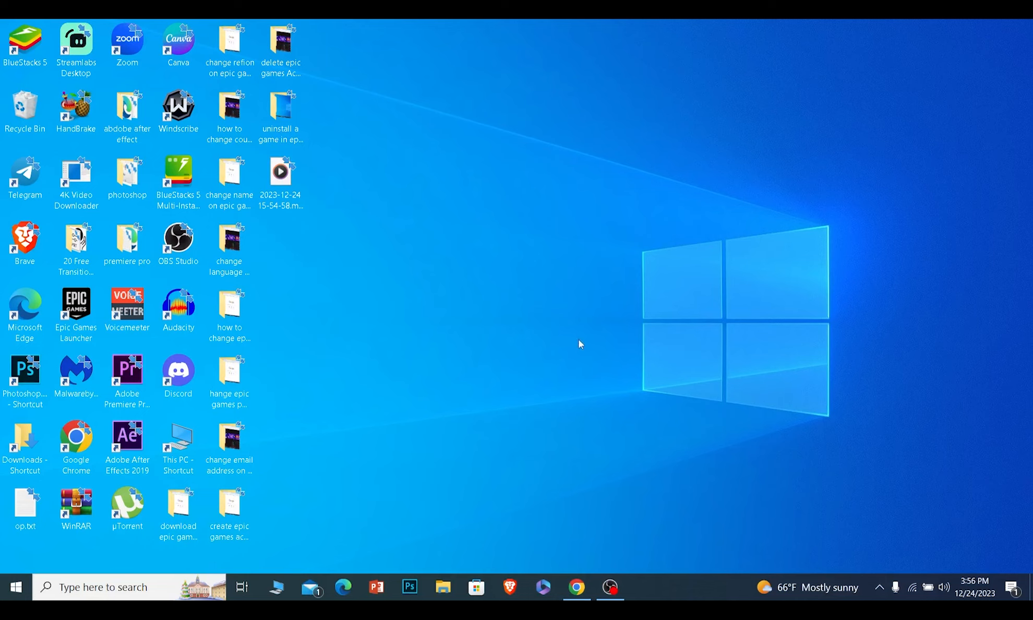